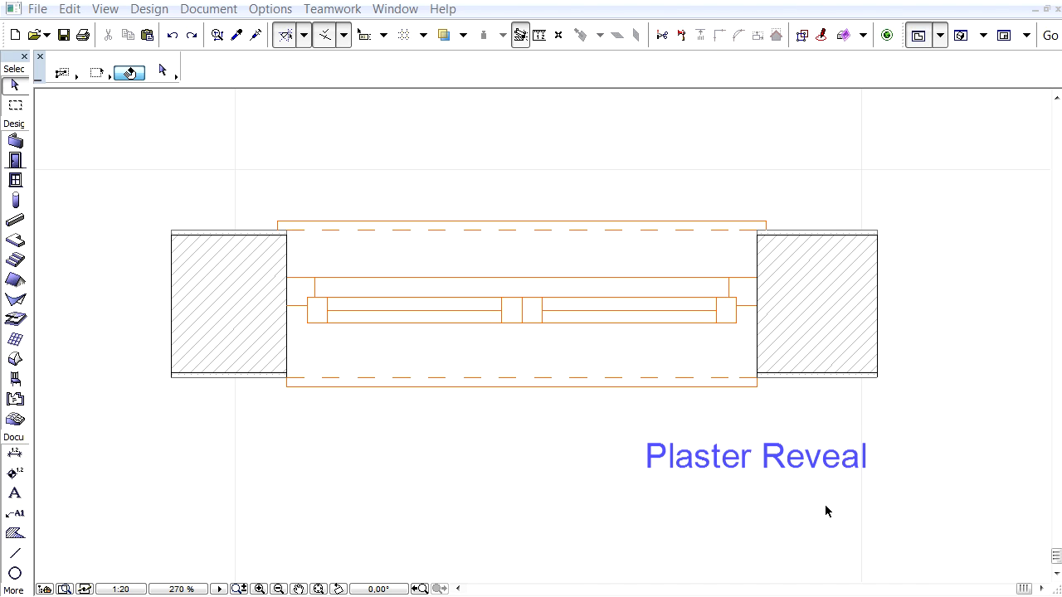
mouse_move(680, 366)
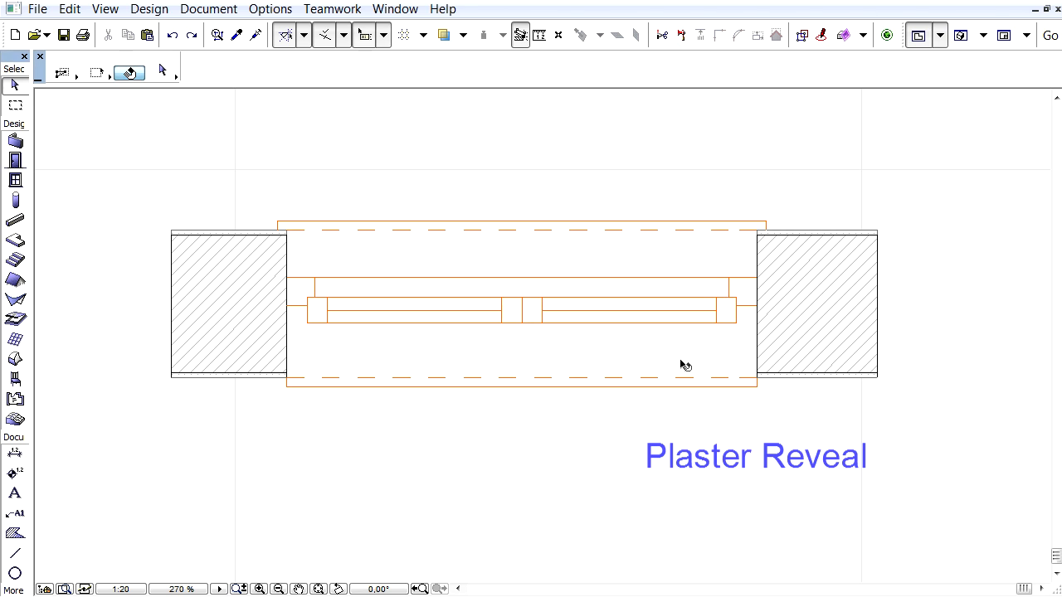
Bring up the settings of the double-sash window in the Plaster Reveal wall
click(521, 291)
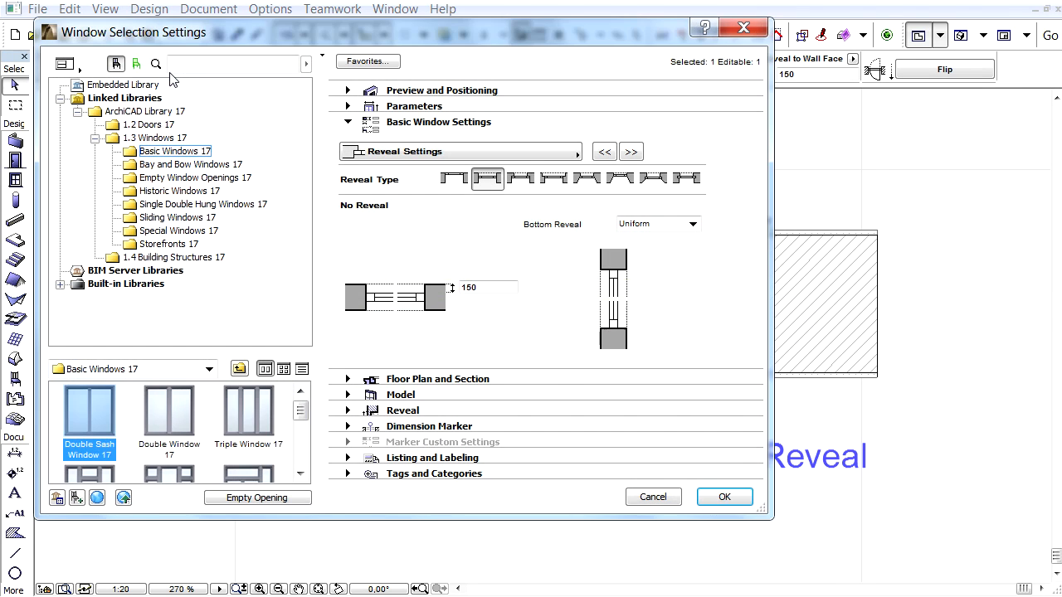
In the Wall Closure panel, set the closure type to Plaster Reveal
click(574, 151)
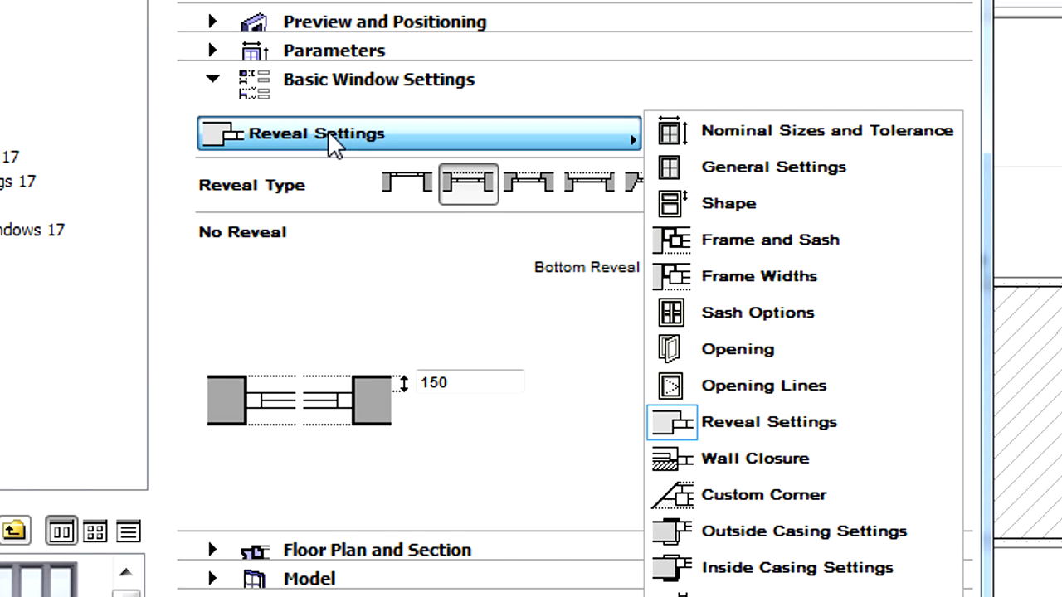
click(753, 458)
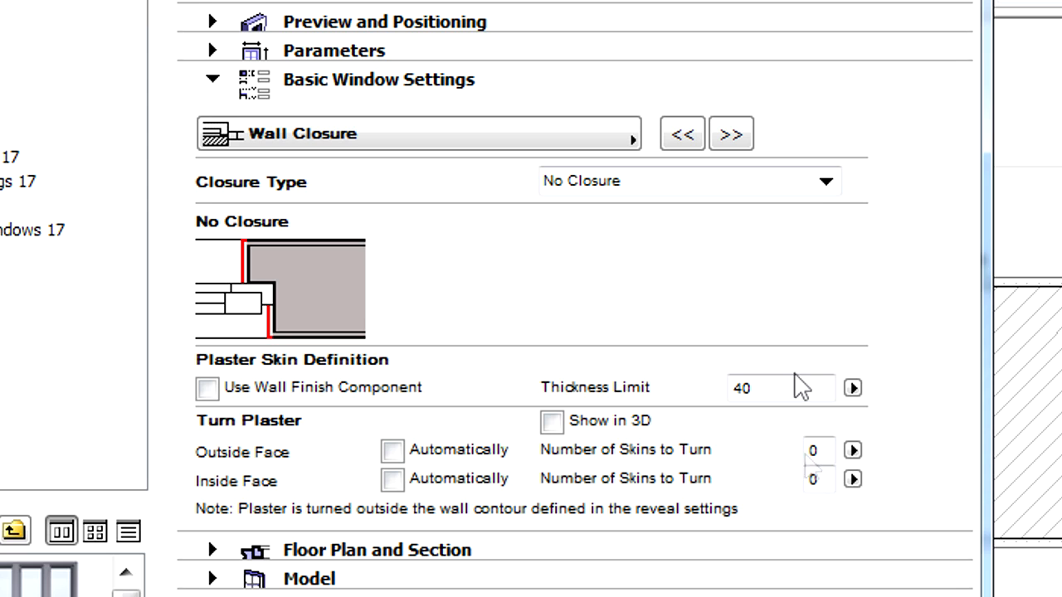
click(824, 181)
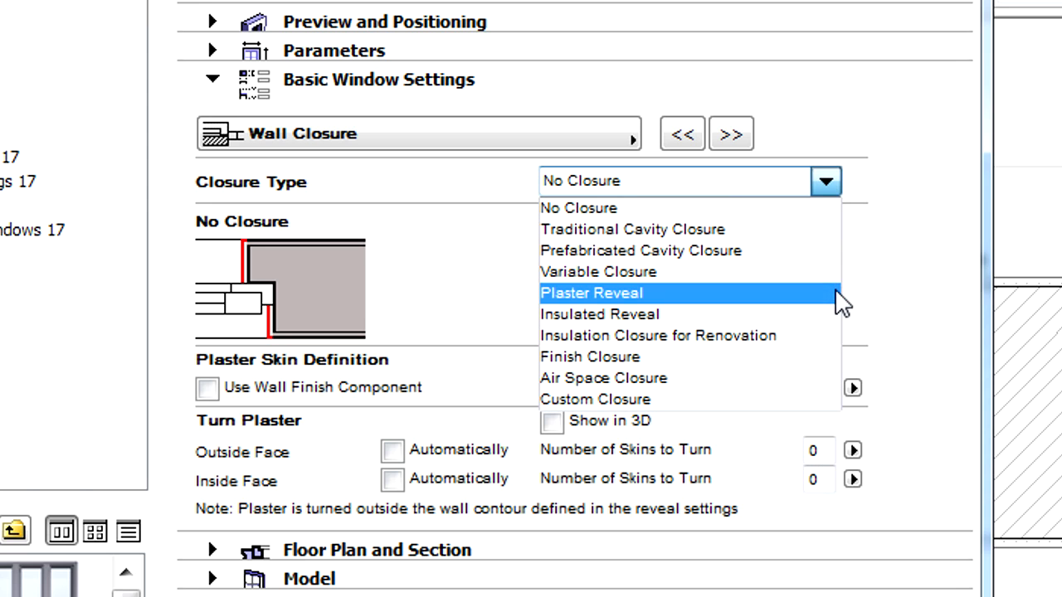
mouse_move(844, 363)
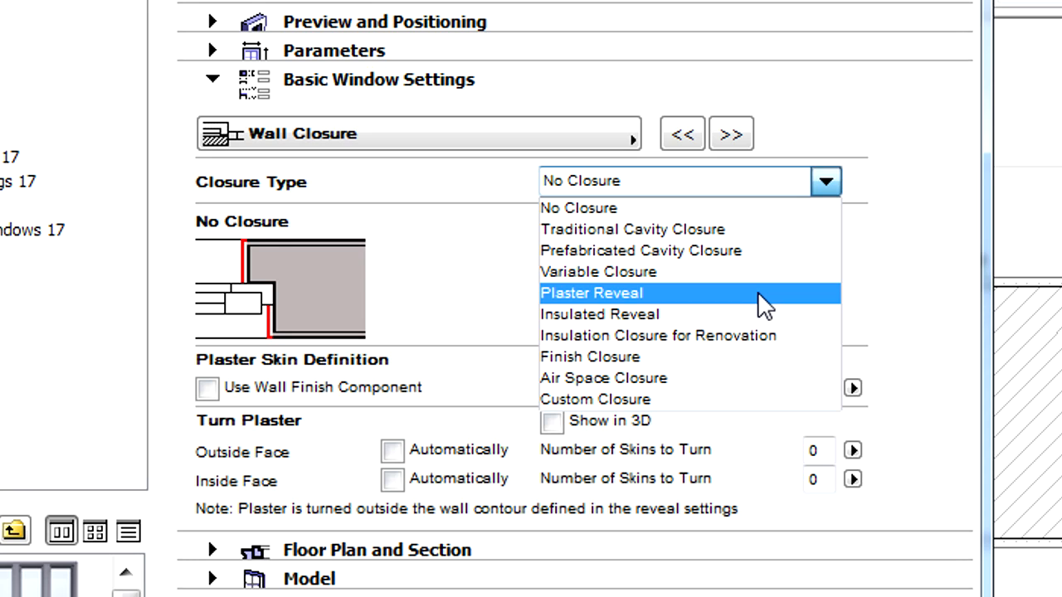
click(590, 292)
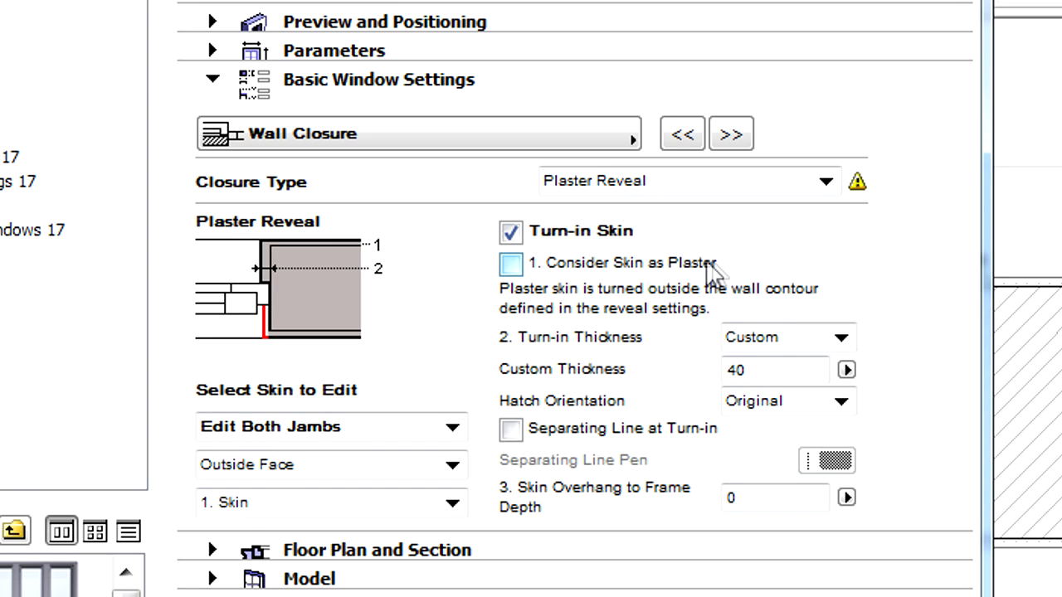
Treat the turned-in skin as plaster, show it in 3D, and edit the outside wall face
click(511, 264)
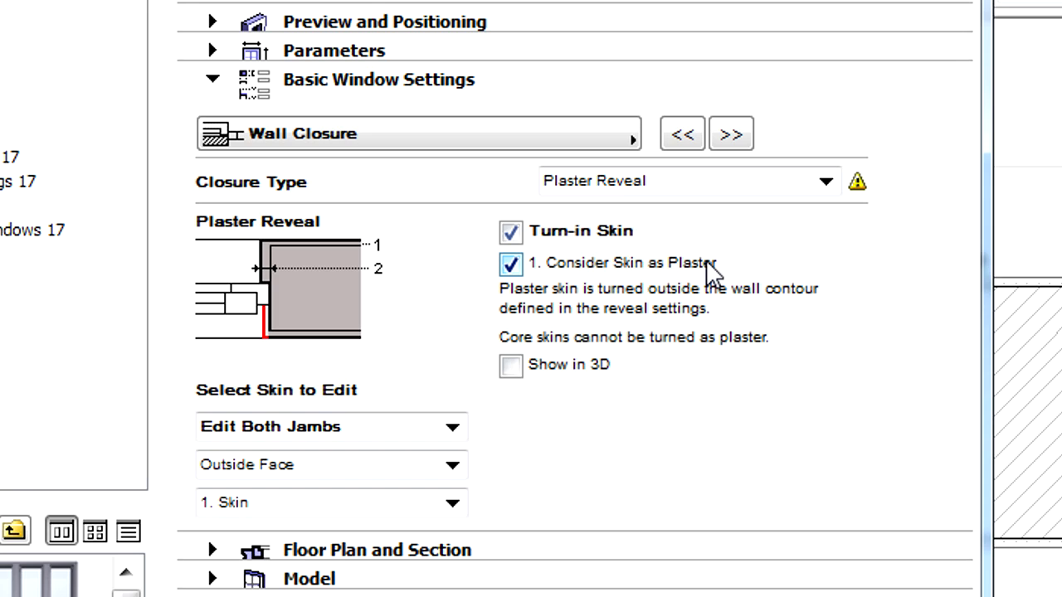
click(511, 367)
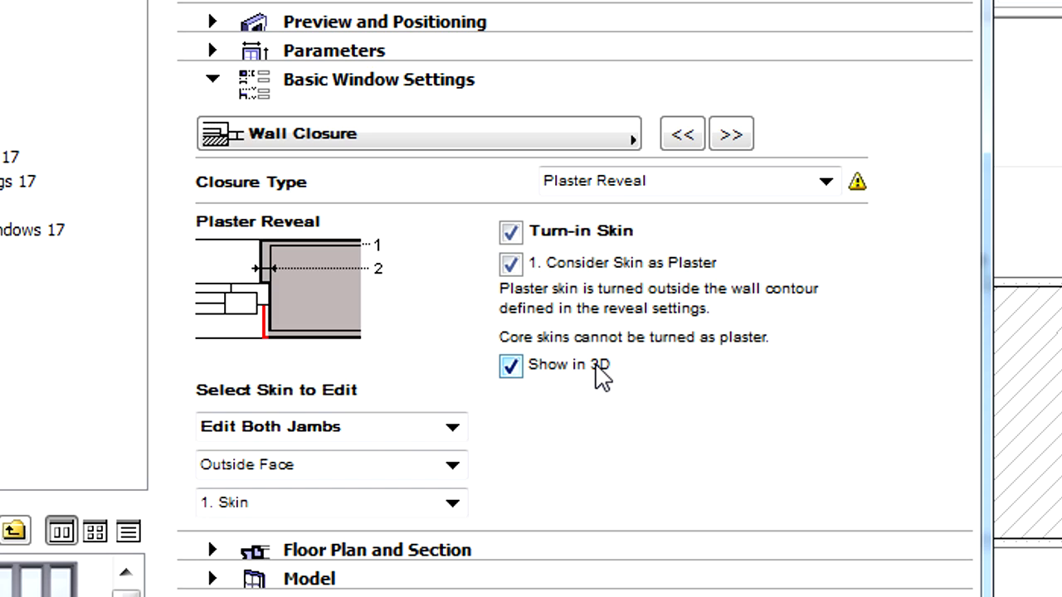
click(451, 426)
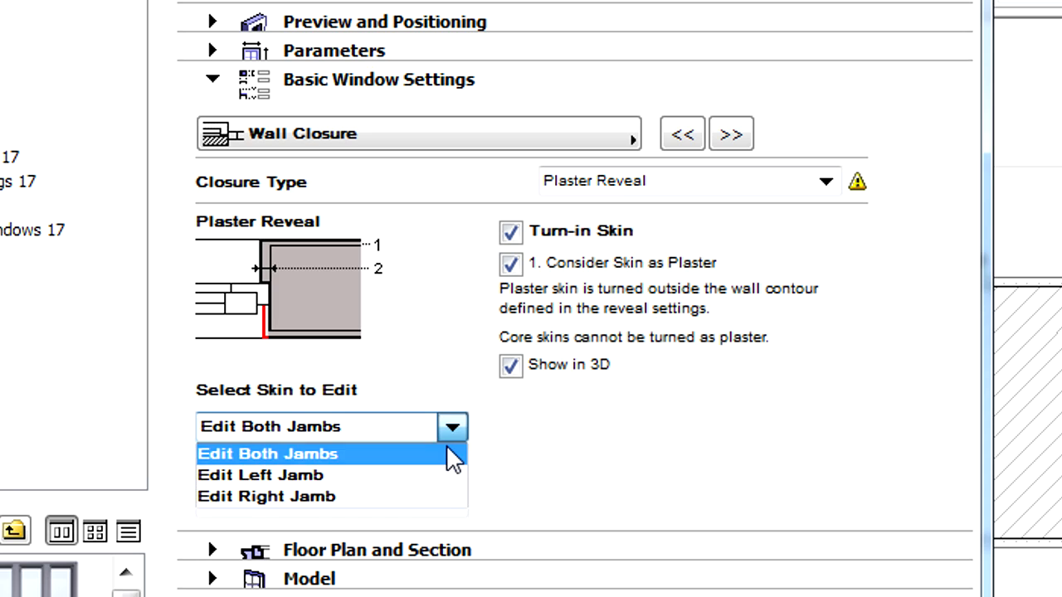
click(267, 454)
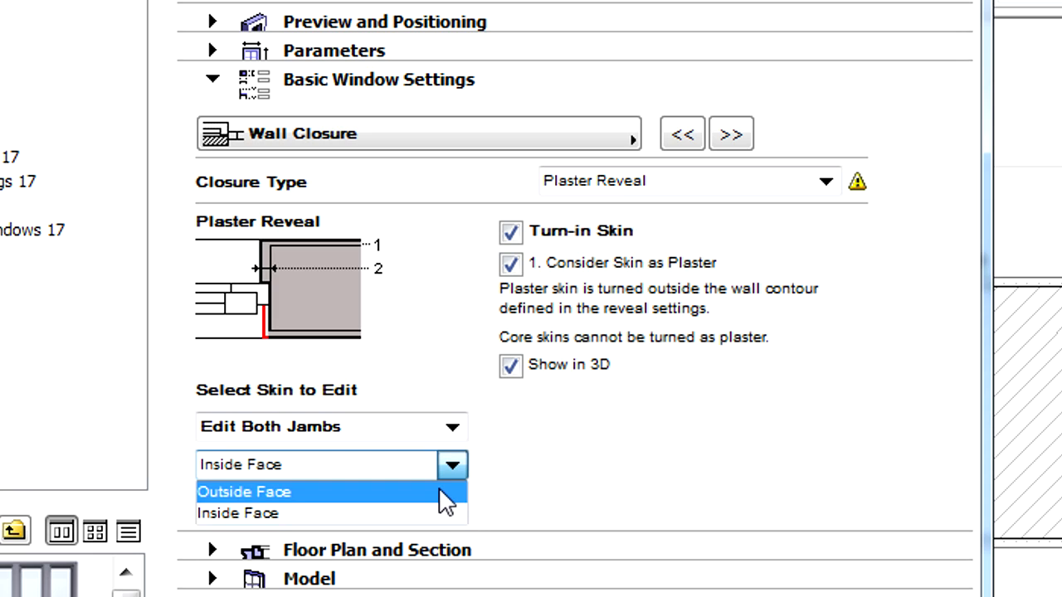
click(244, 491)
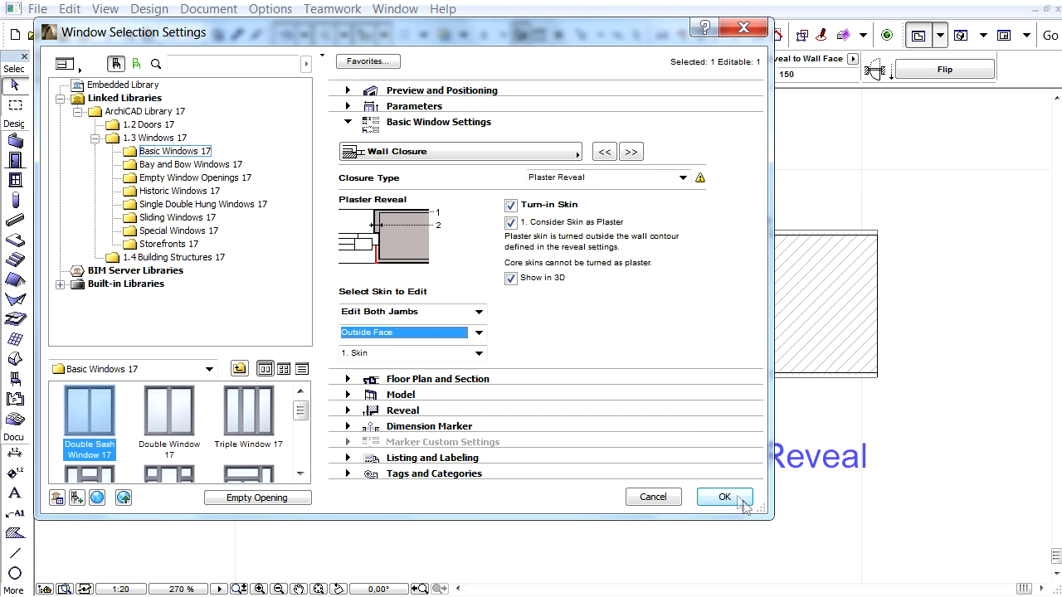
Confirm the plaster reveal so the wall finish turns into the window jamb on plan
click(723, 496)
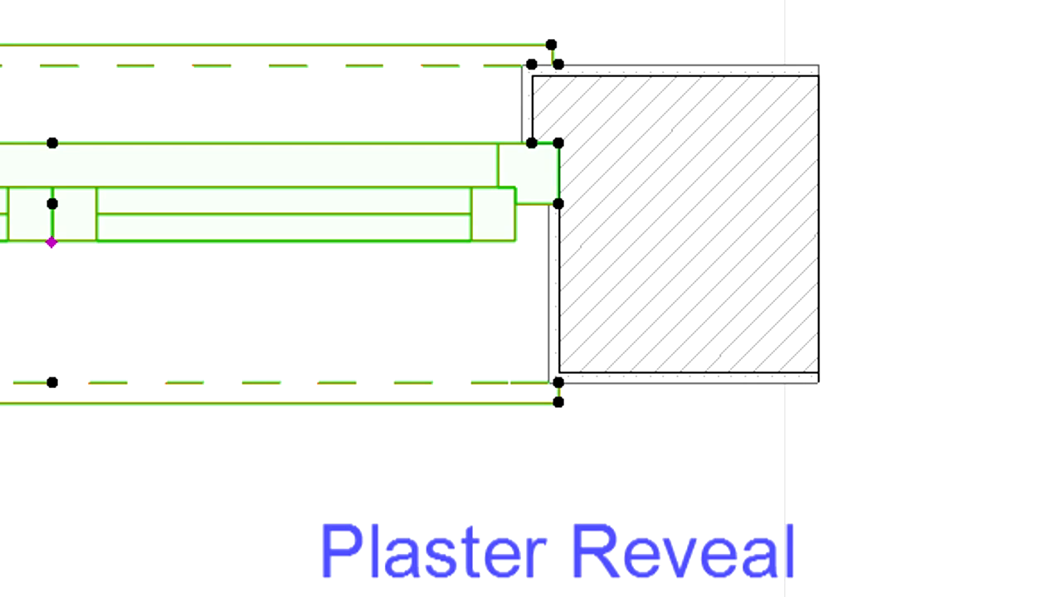
mouse_move(517, 129)
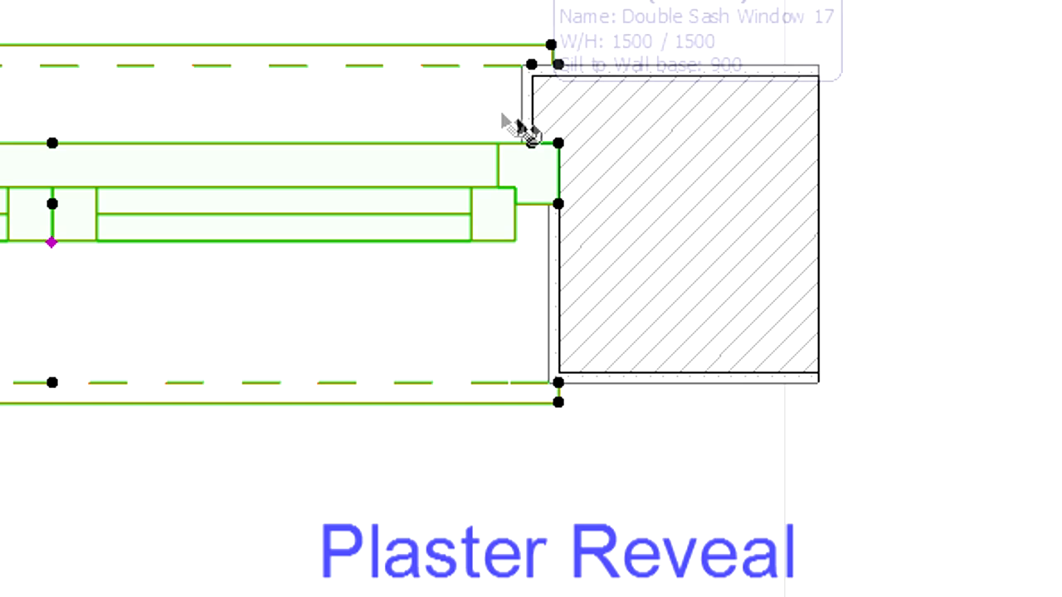
mouse_move(514, 124)
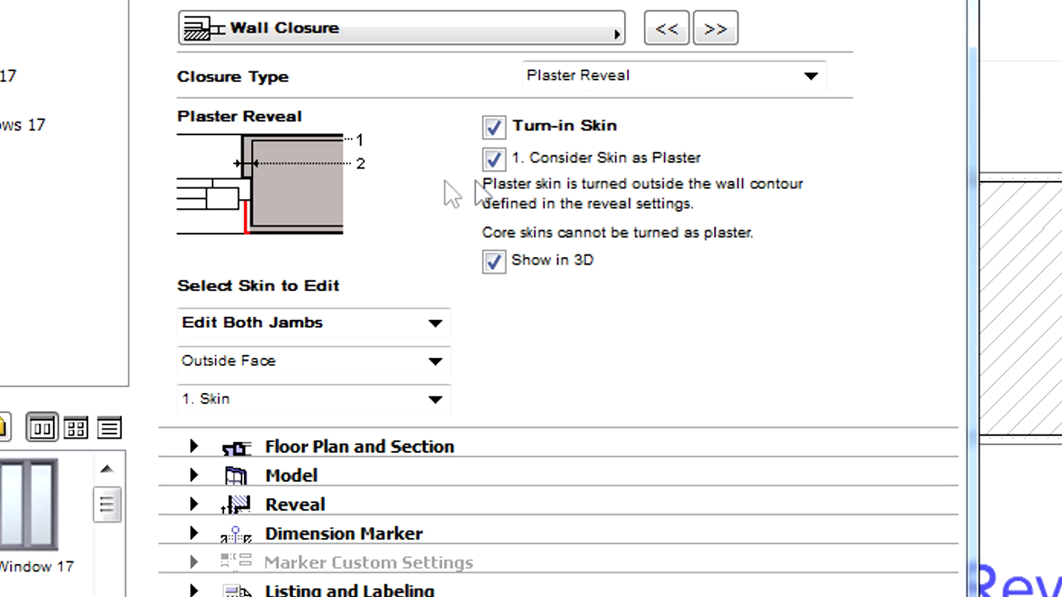
Untick Consider Skin as Plaster and close the window settings
click(494, 160)
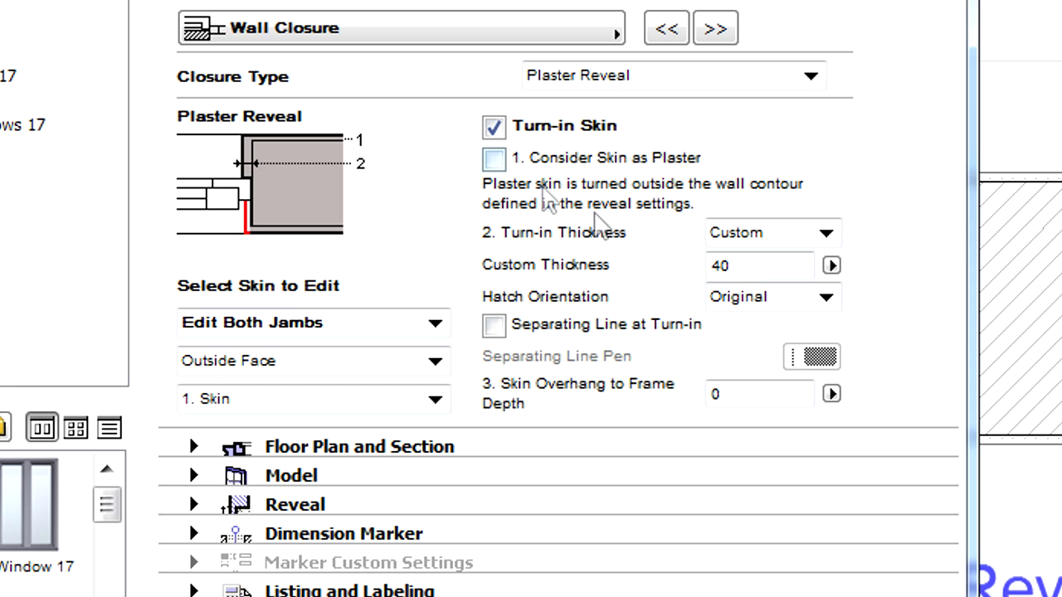
click(759, 266)
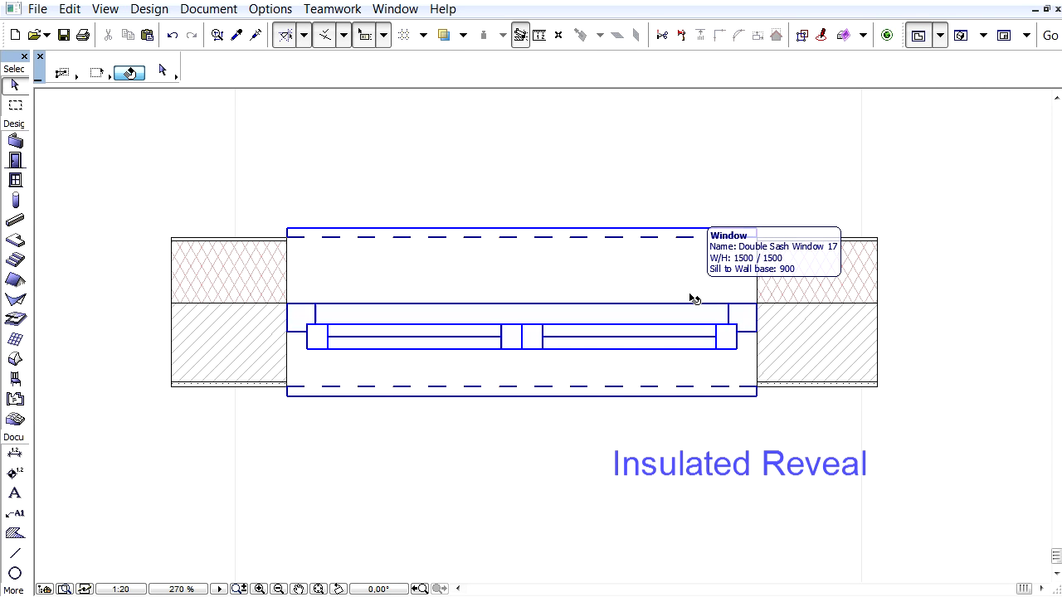
For the window in the insulated wall, set the closure type to Insulated Reveal
click(521, 335)
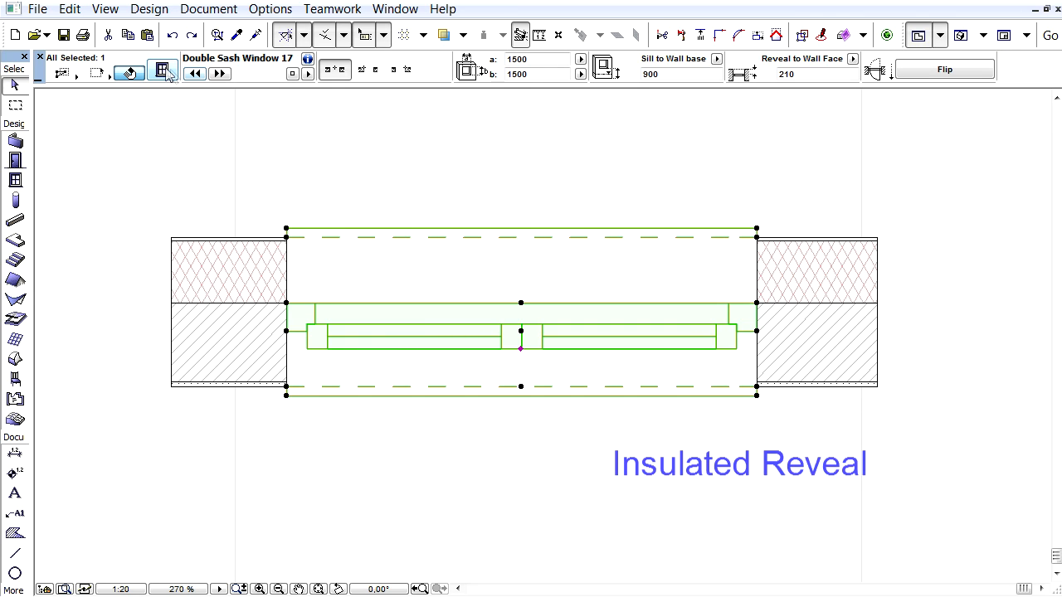
mouse_move(162, 69)
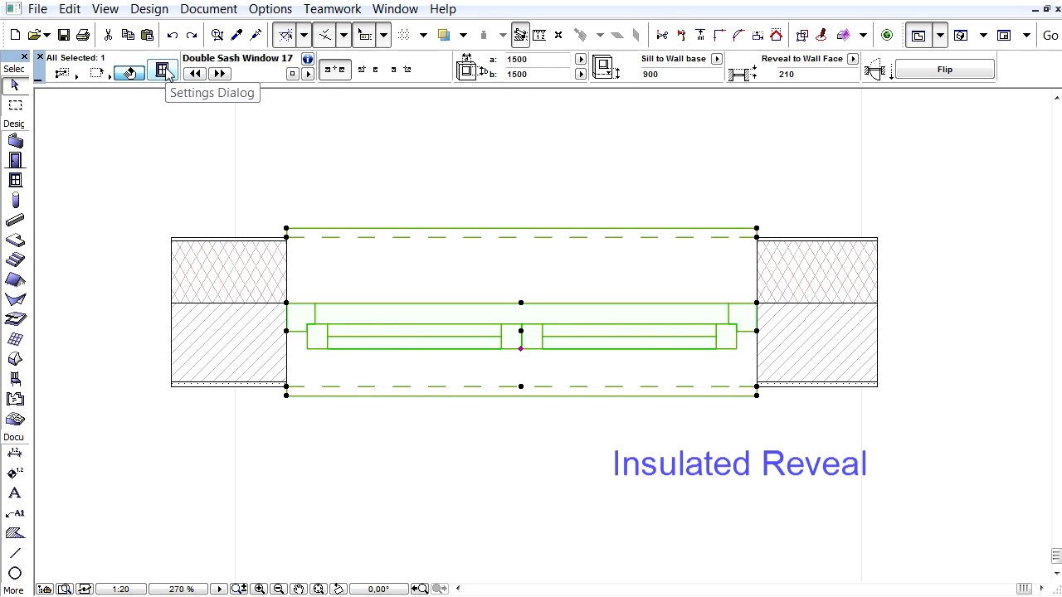
click(162, 70)
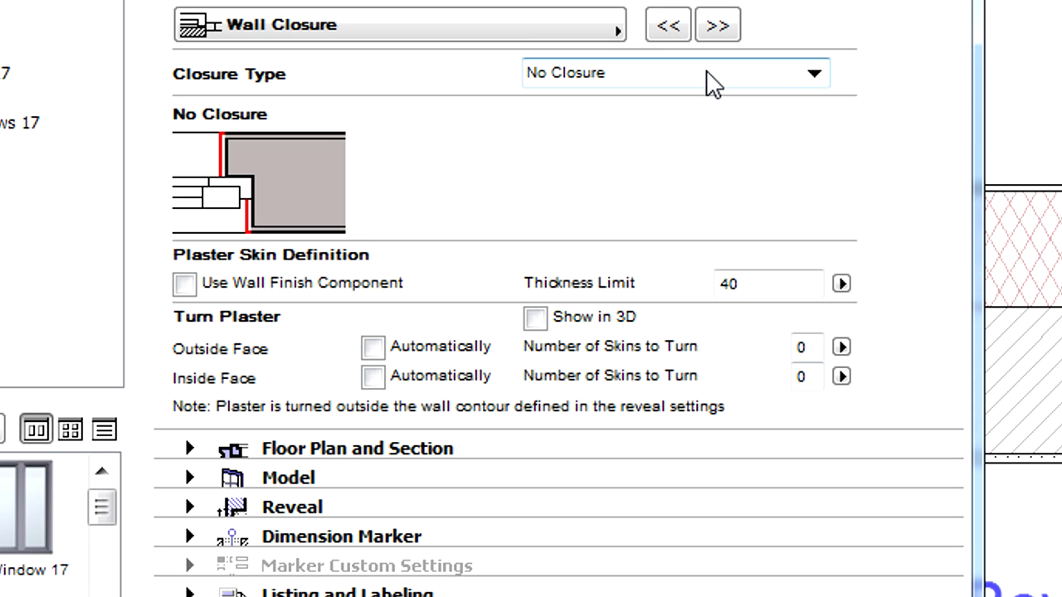
click(813, 73)
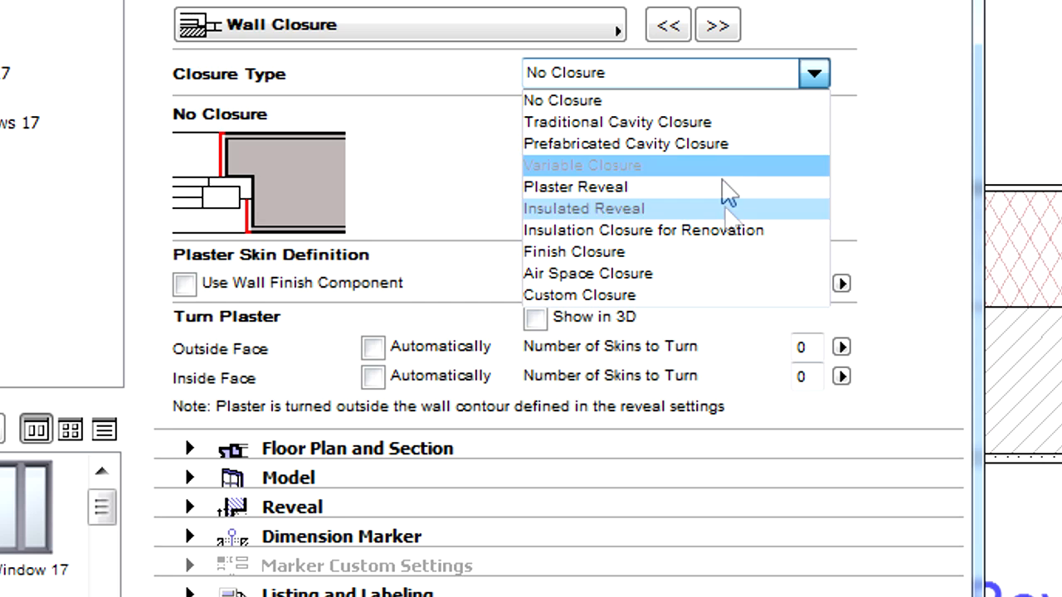
click(584, 209)
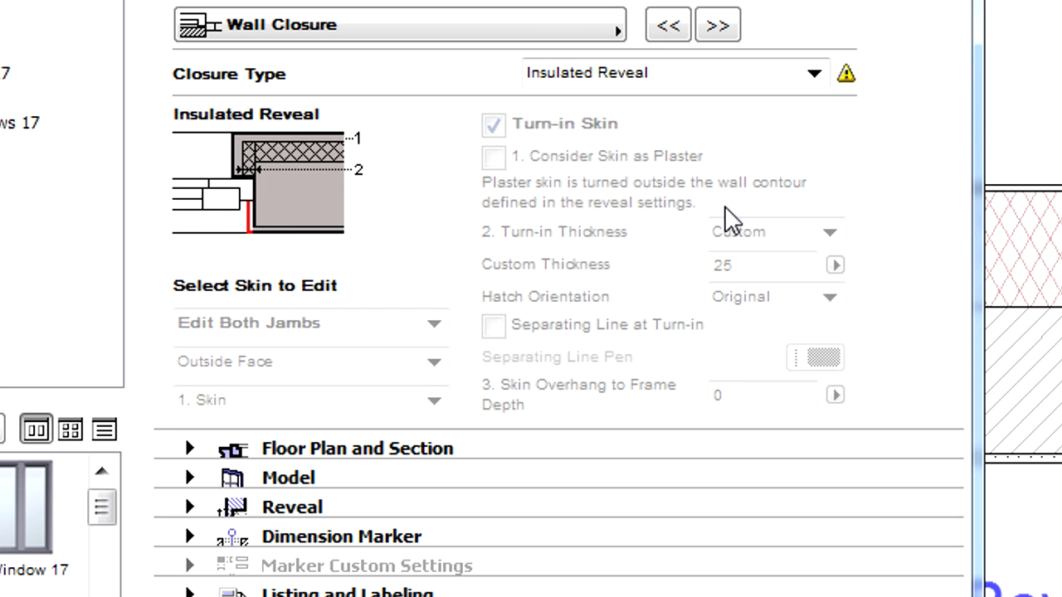
Turn in the second skin at thickness 40, shown in 3D, with no separating line
click(493, 125)
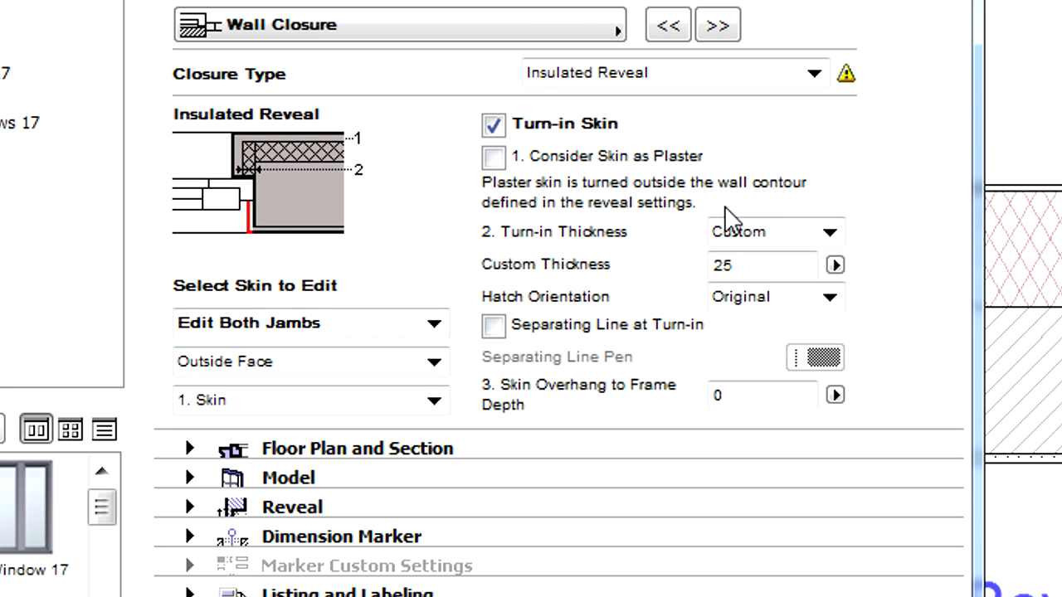
click(492, 156)
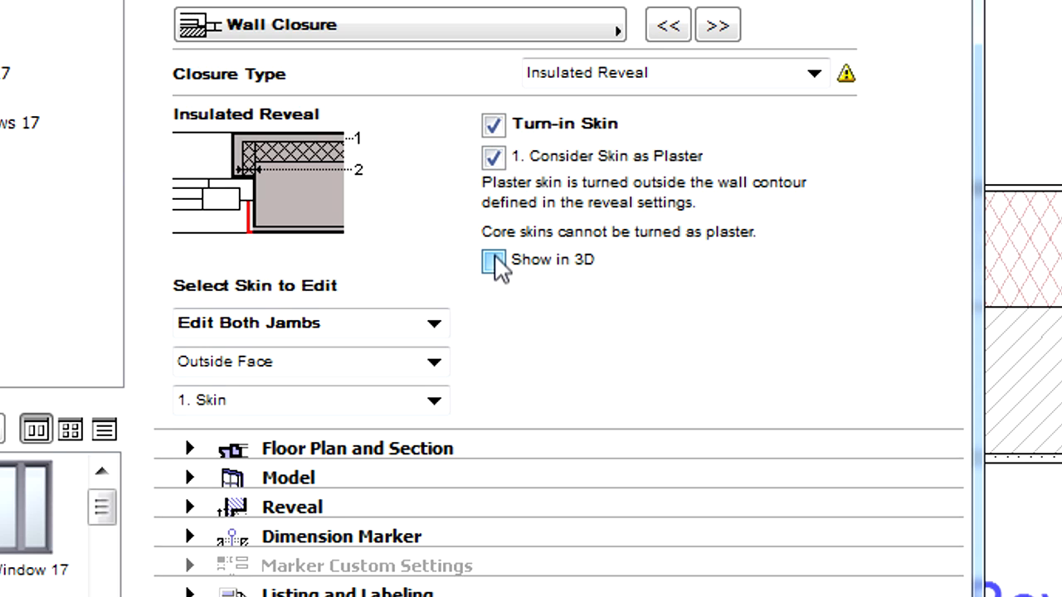
click(493, 259)
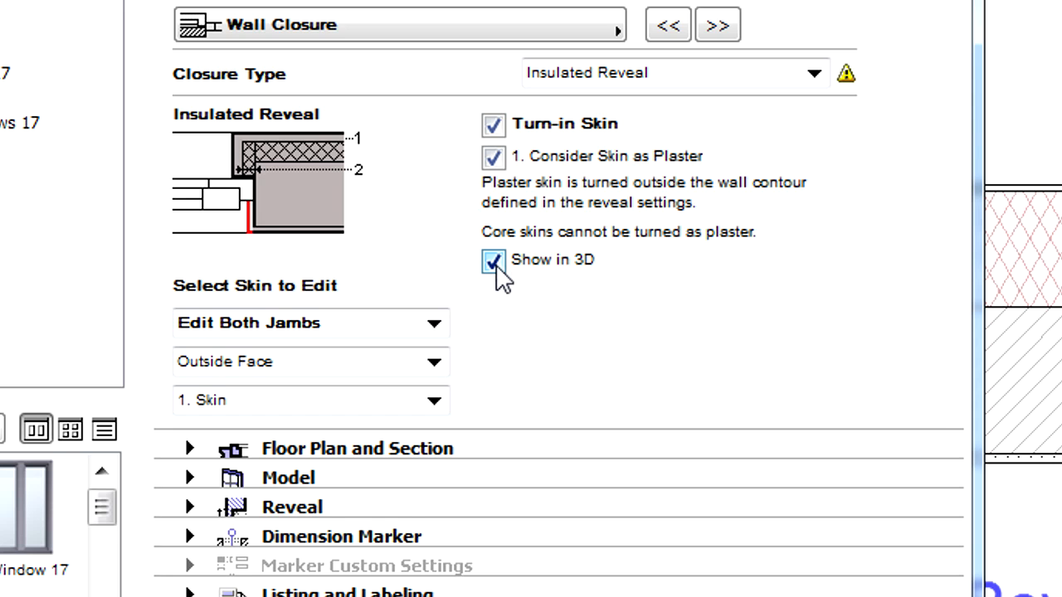
click(434, 400)
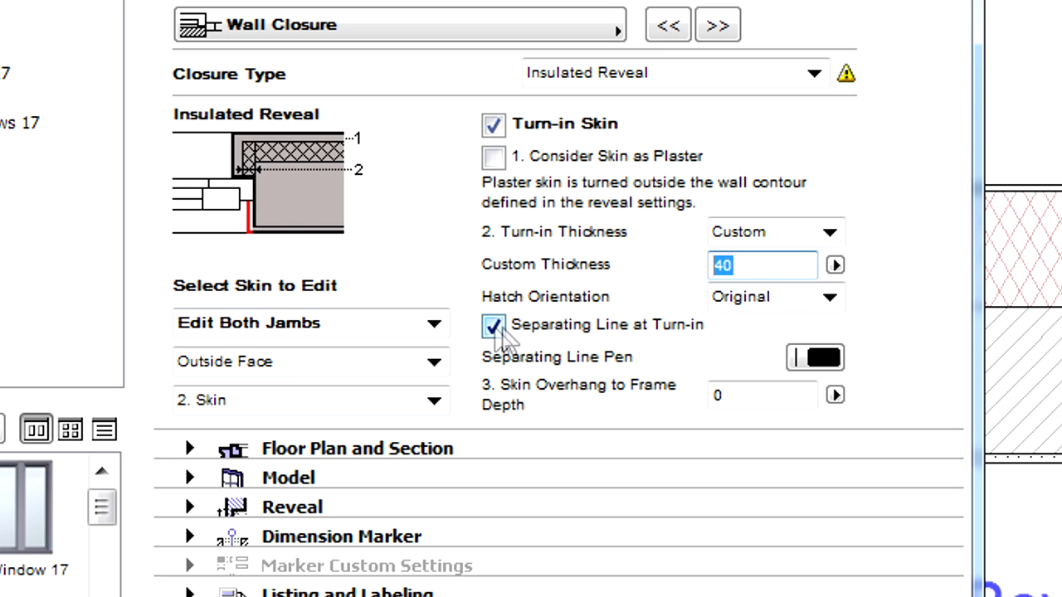
click(492, 323)
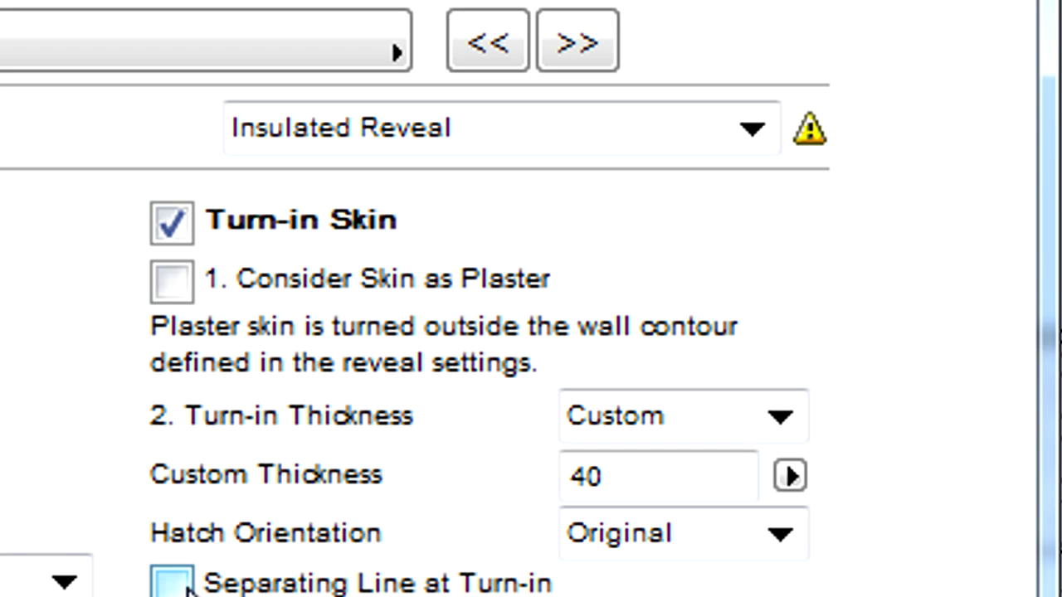
mouse_move(415, 169)
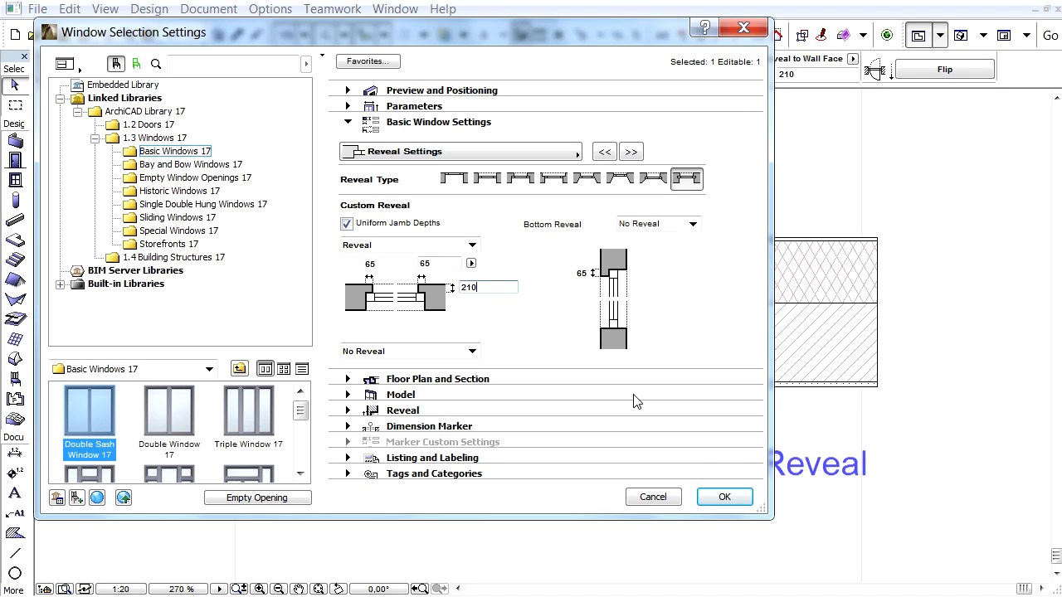
Apply the insulated reveal to the window and reopen its settings
click(723, 498)
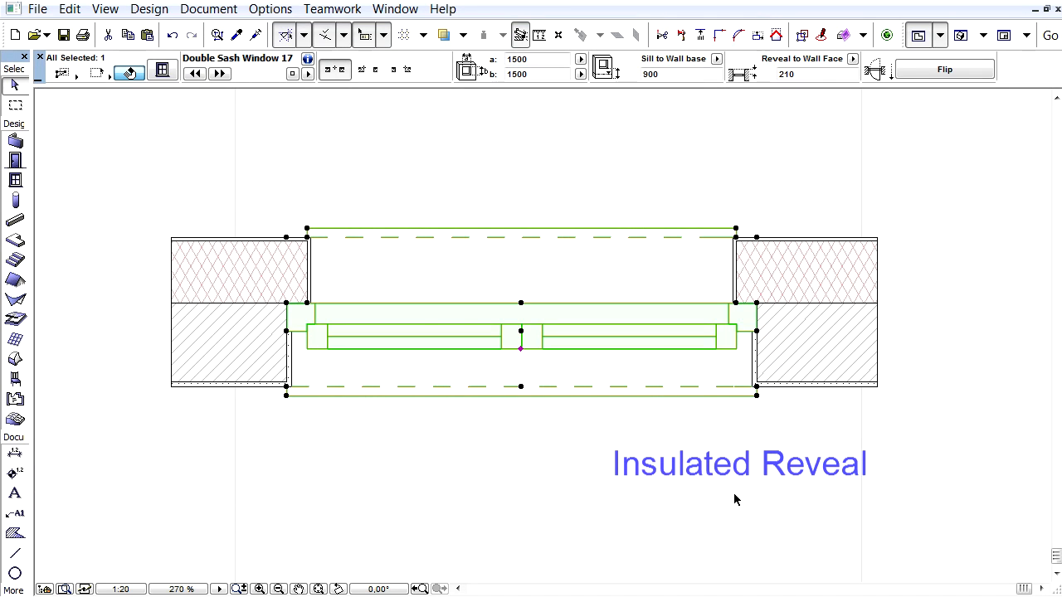
click(163, 70)
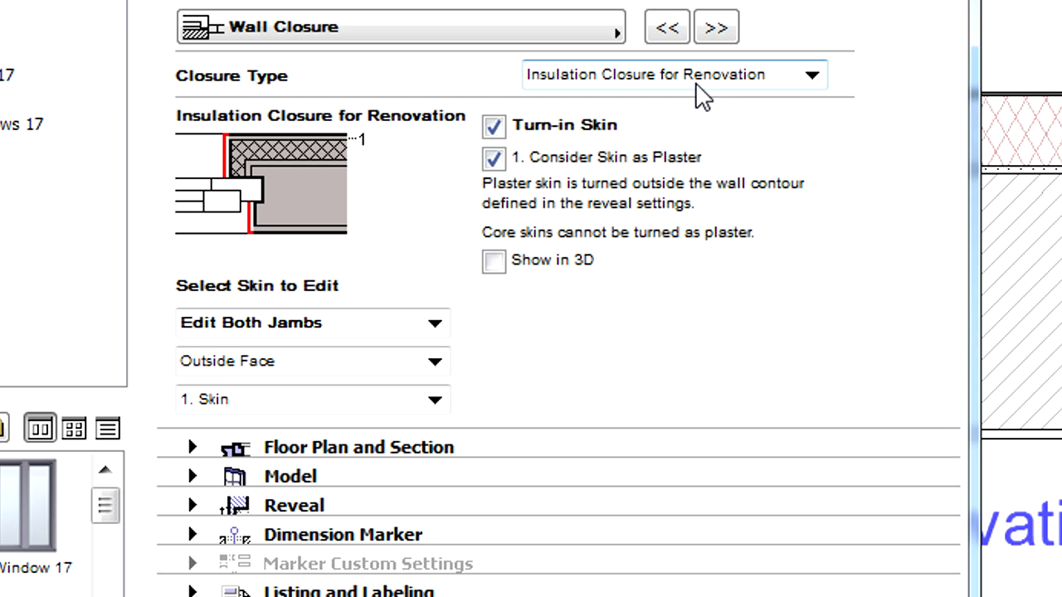
mouse_move(628, 159)
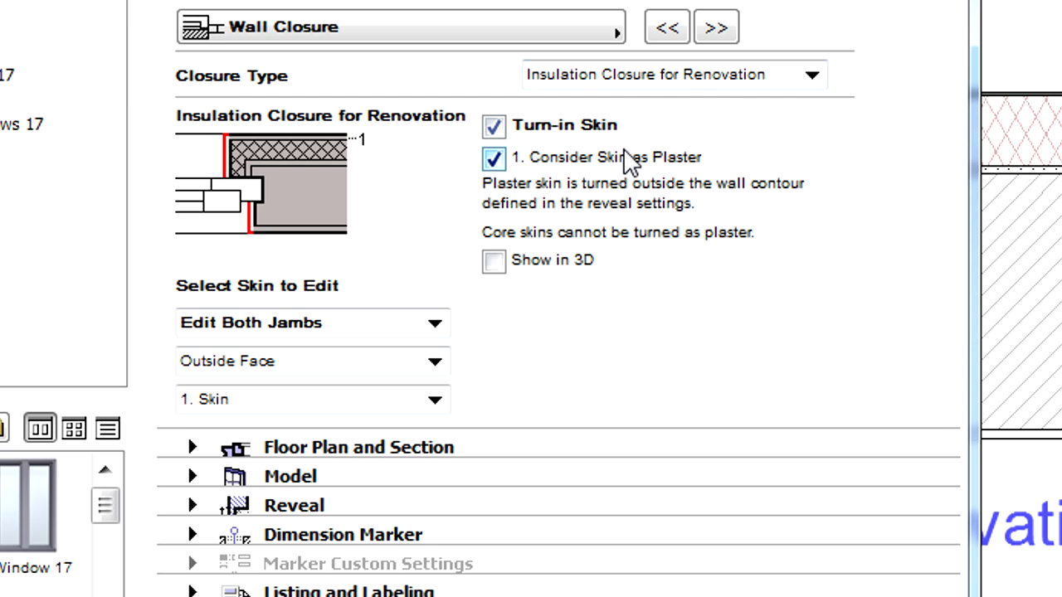
mouse_move(617, 165)
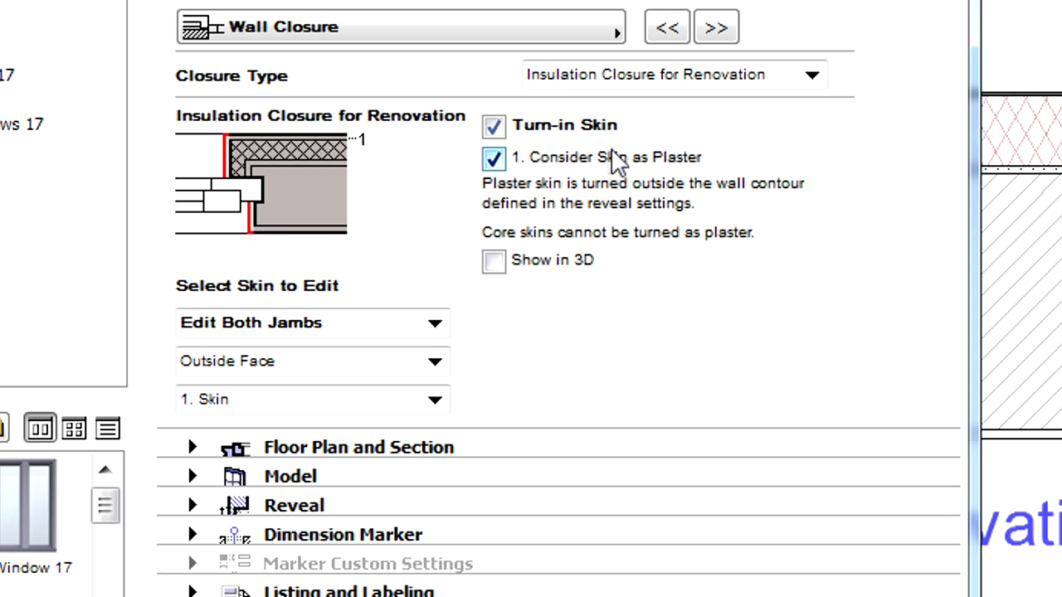
Give skin 2 of the renovation closure a separating line and turned-in hatch orientation
click(435, 398)
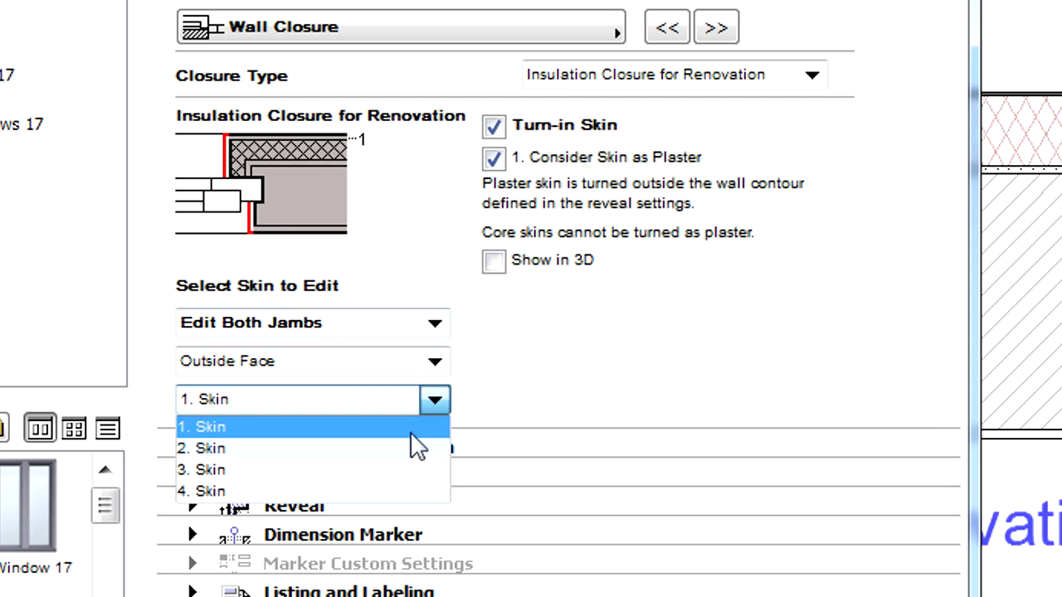
click(202, 448)
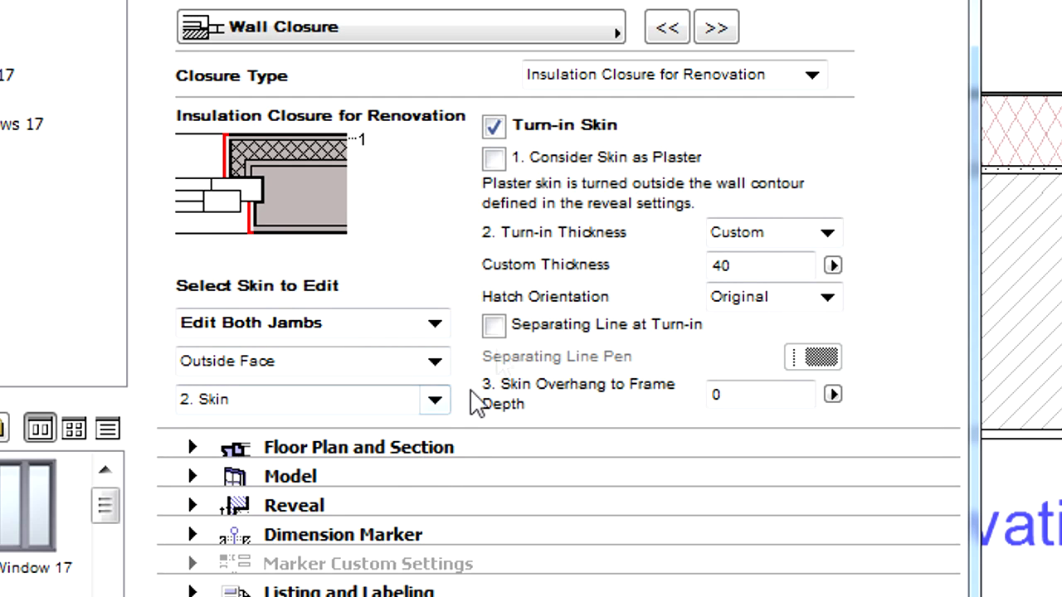
click(495, 324)
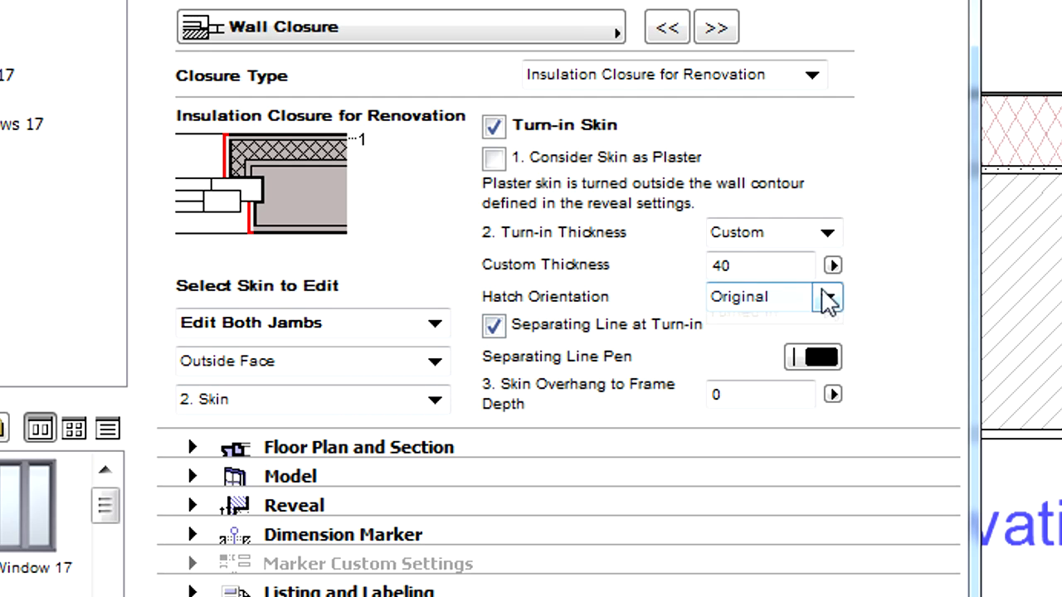
click(826, 295)
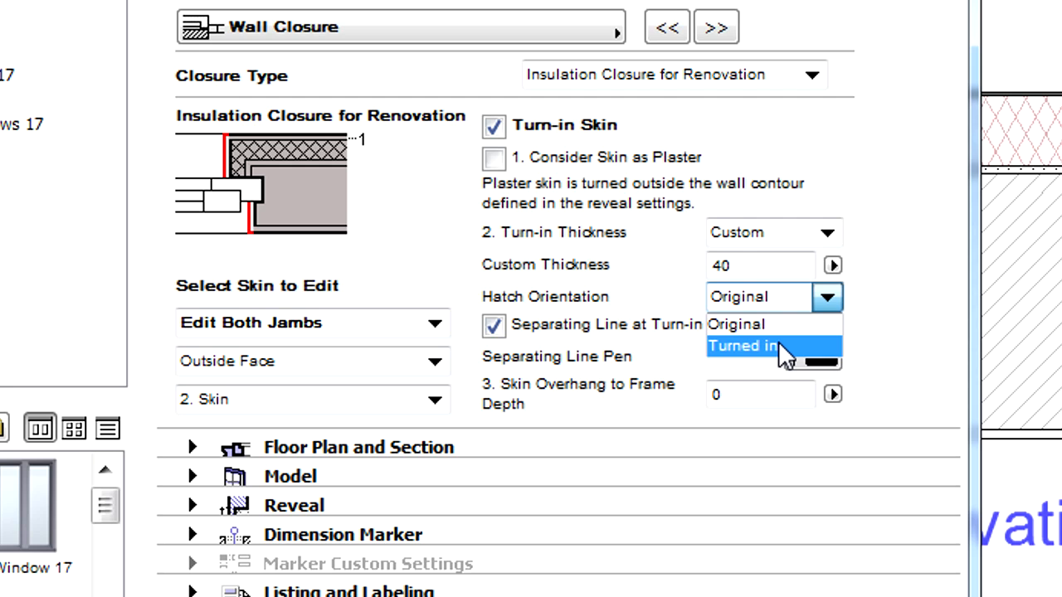
click(740, 346)
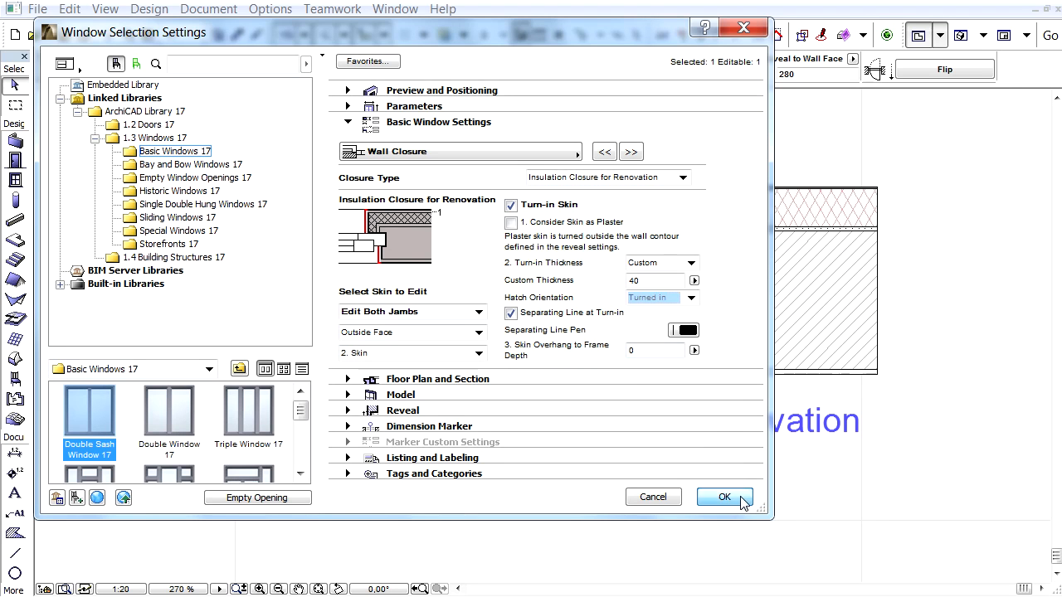
Apply the Insulation Closure for Renovation settings to the window
click(723, 498)
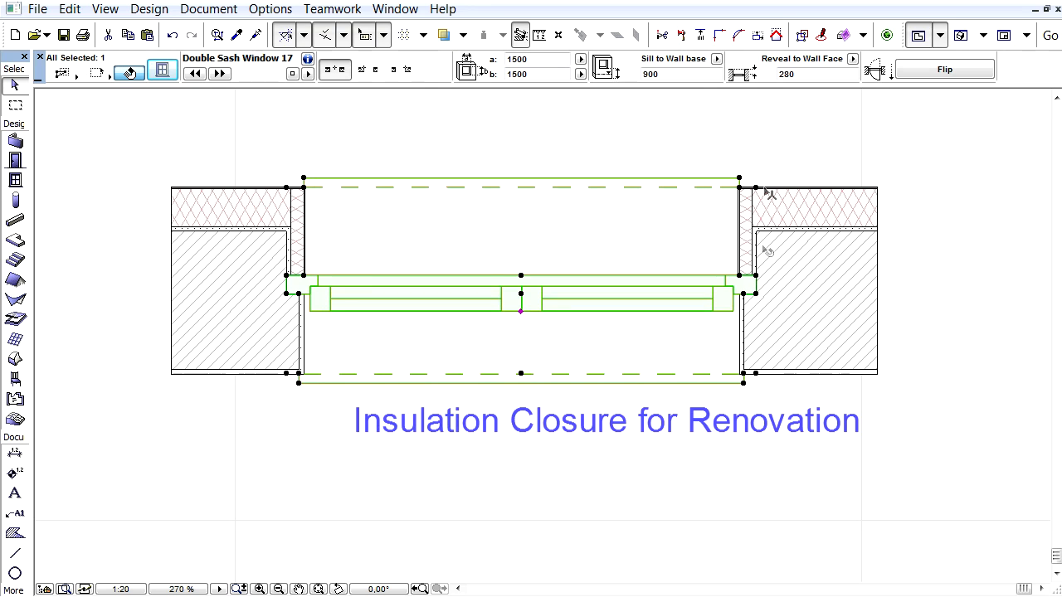
mouse_move(845, 277)
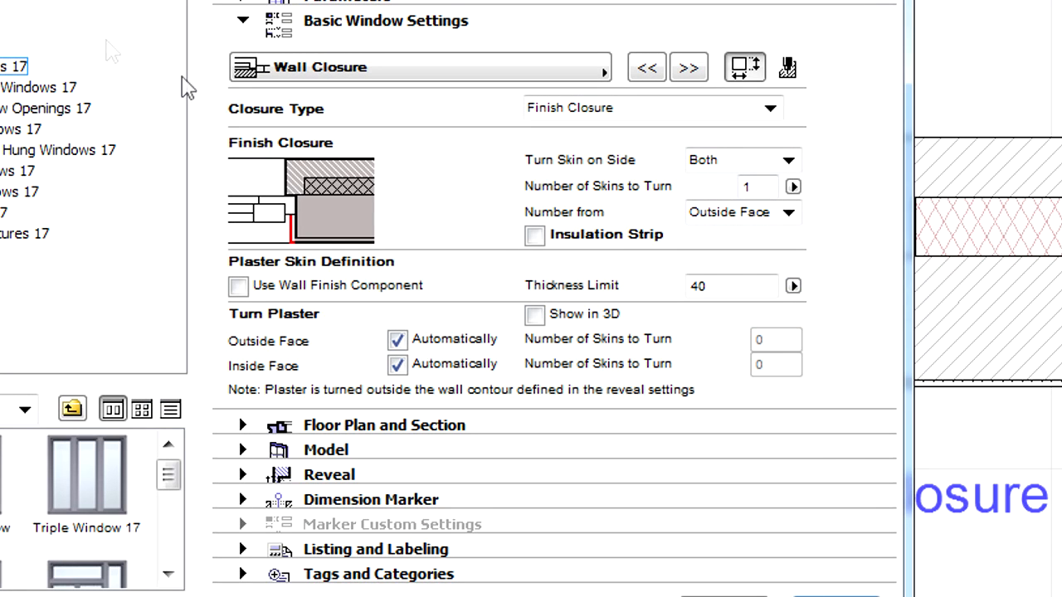
mouse_move(755, 163)
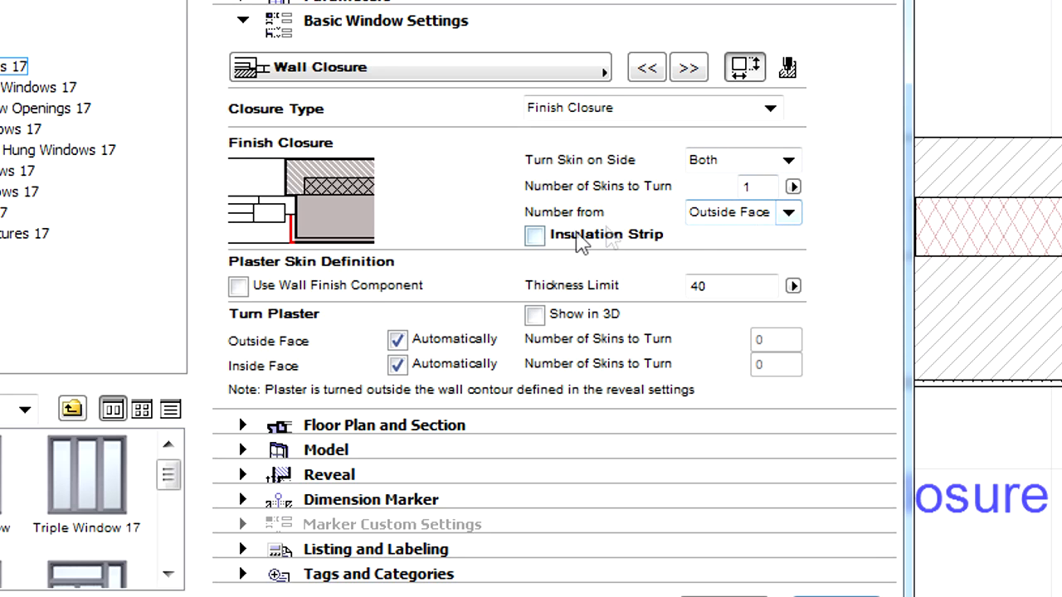
Add an insulation strip 20 thick to the finish closure
click(535, 235)
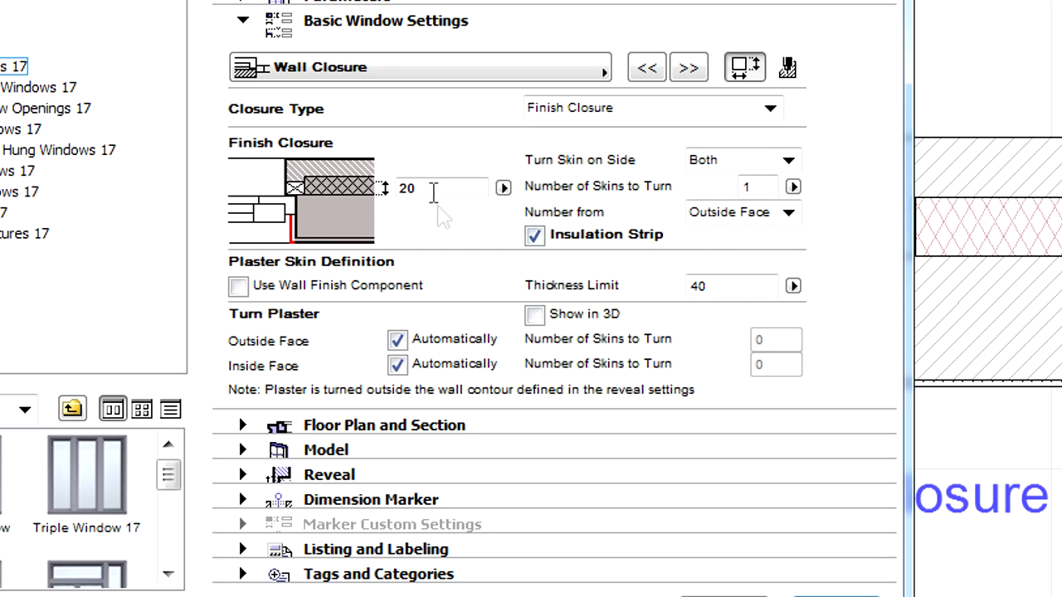
click(440, 188)
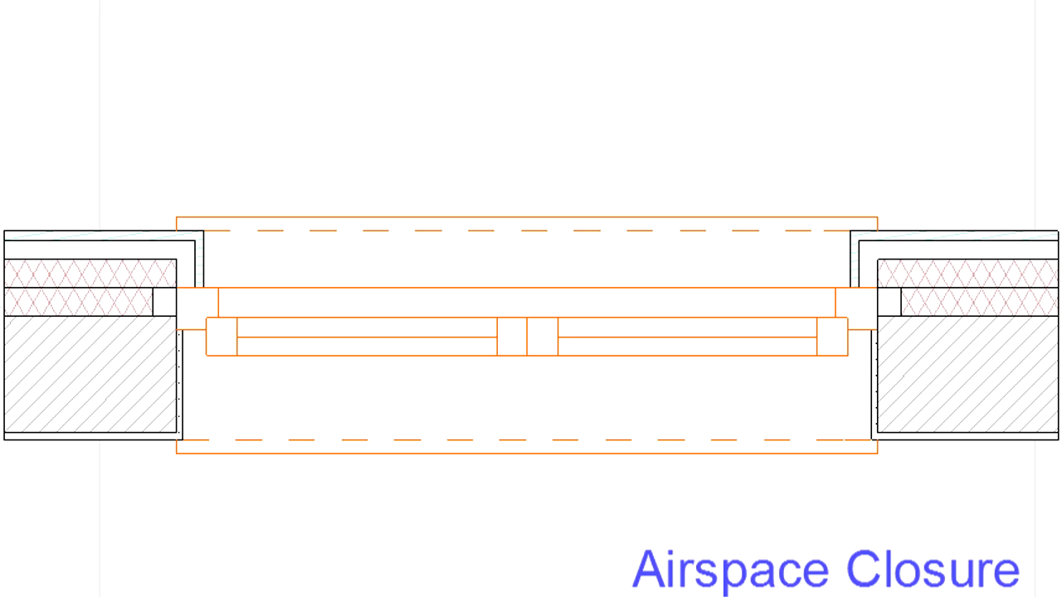
Bring up the settings of the window with the airspace closure
click(525, 328)
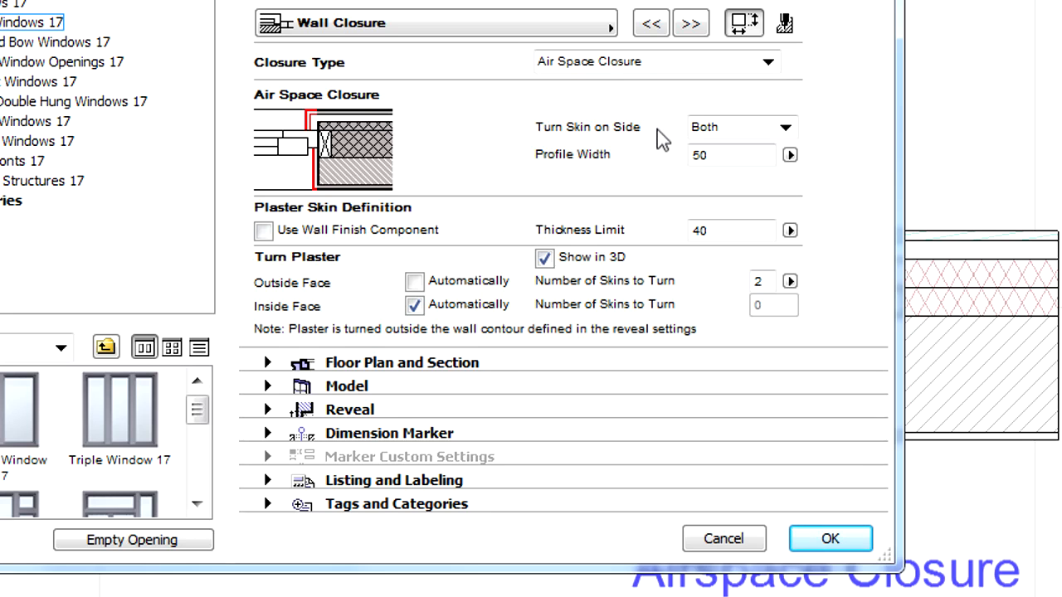
Set the airspace closure to turn 1 outside skin and confirm it on the window in plan
click(789, 286)
text(1)
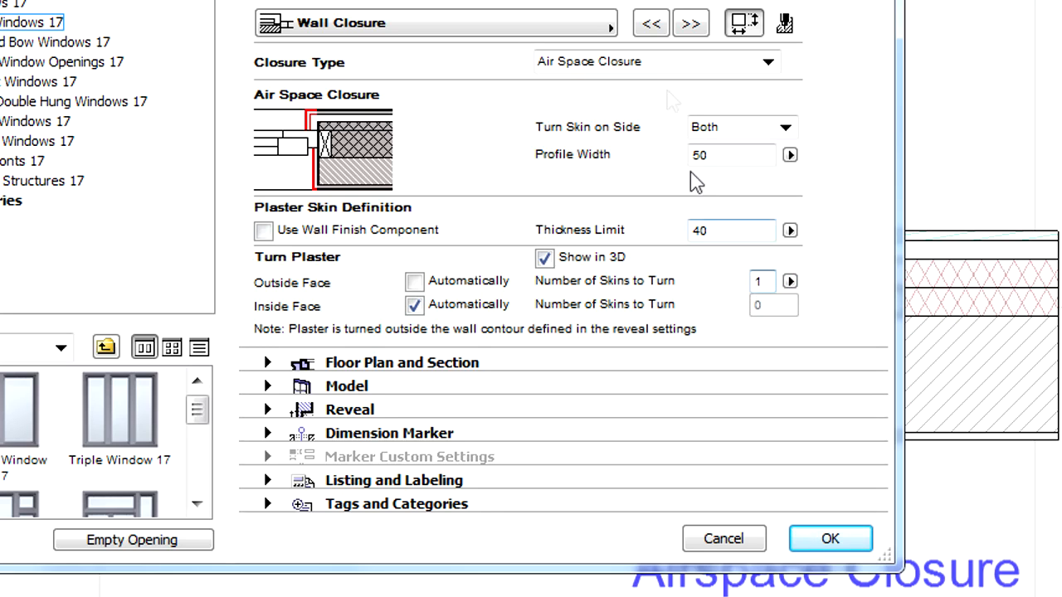
click(650, 24)
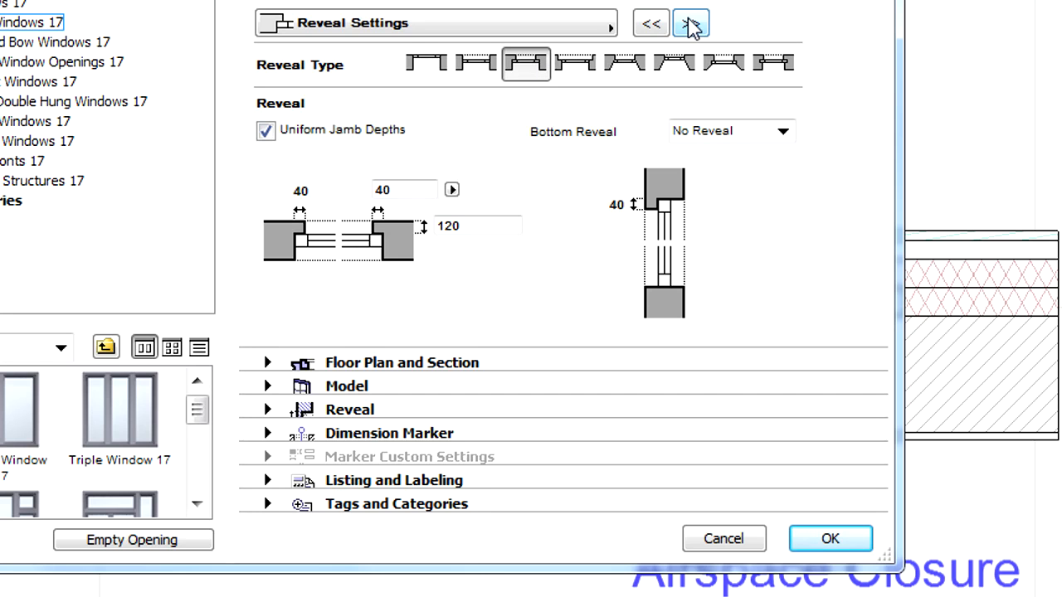
click(830, 538)
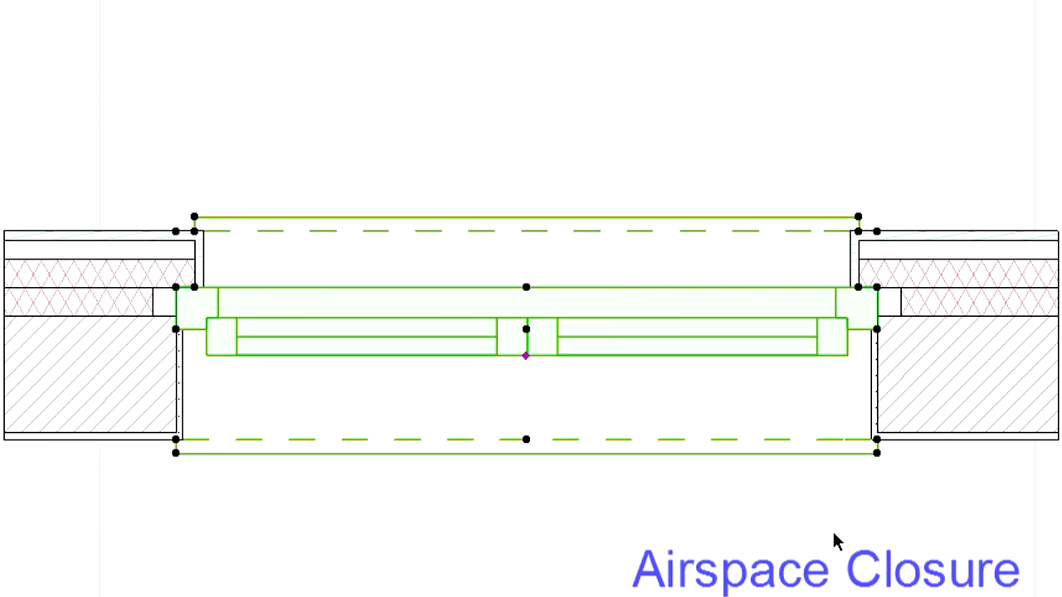